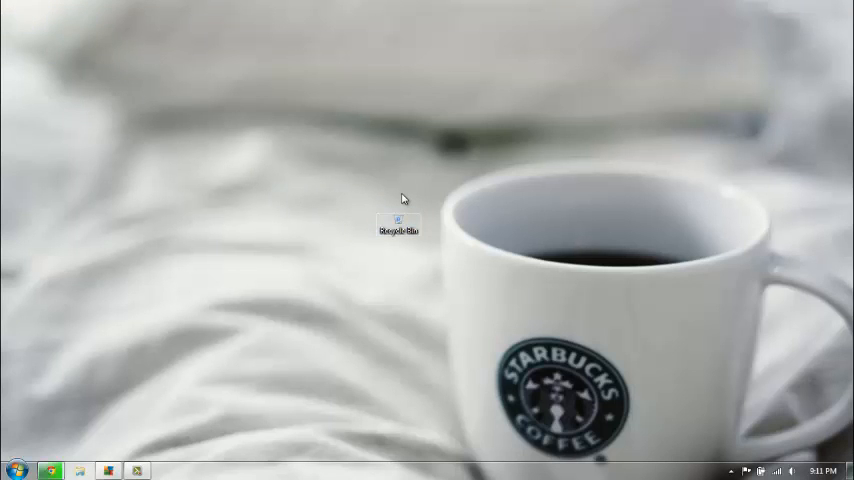
# - Drag a selection box around the Recycle Bin icon near the desktop's middle
pyautogui.moveTo(405, 197); pyautogui.dragTo(255, 328)
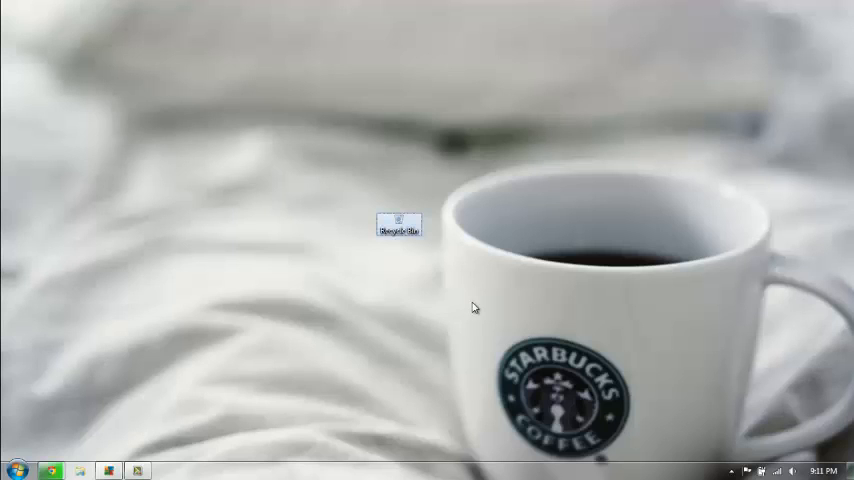
pyautogui.moveTo(358, 209)
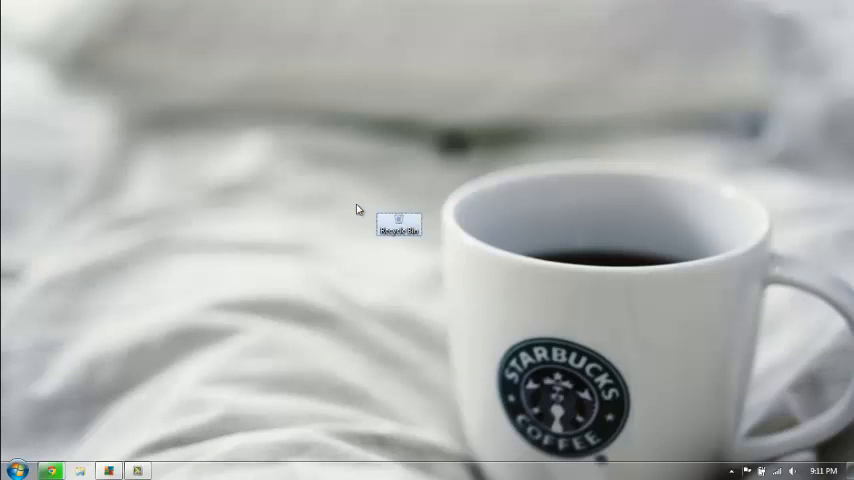
pyautogui.moveTo(491, 310)
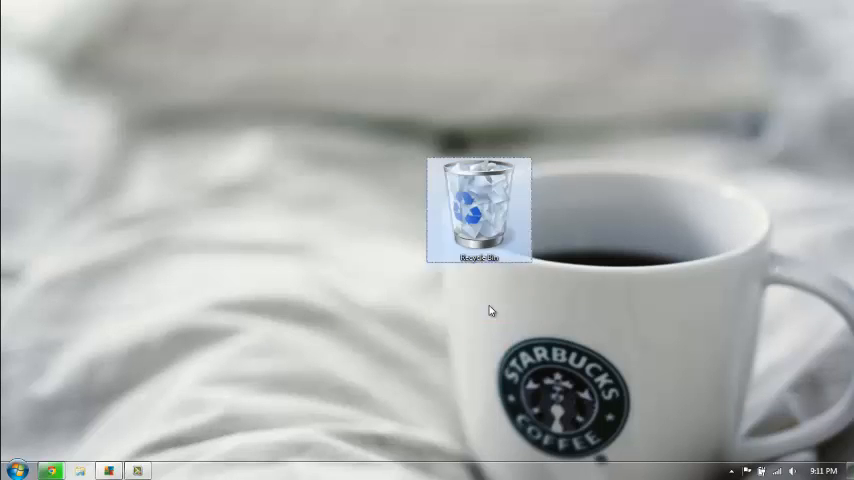
# - Move the resized Recycle Bin icon toward the top-right corner of the desktop
pyautogui.moveTo(478, 200); pyautogui.dragTo(116, 408)
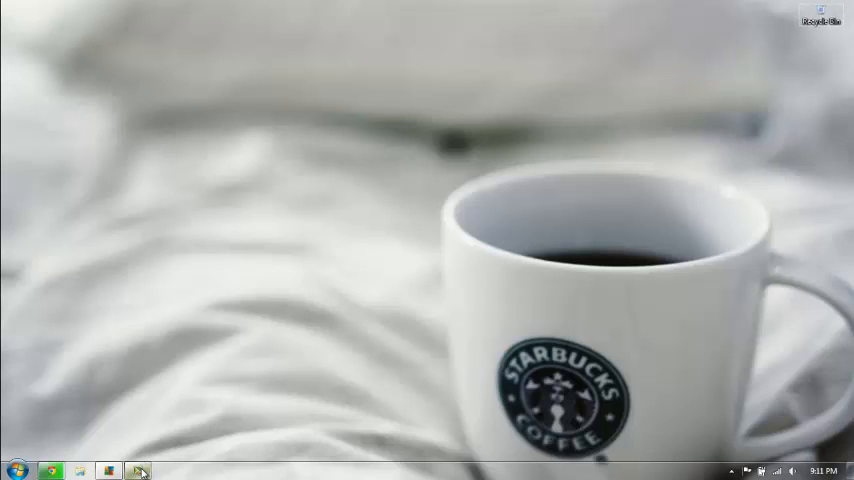
# - Restore the screen recorder window from its taskbar button to show Pause and Stop
pyautogui.click(137, 470)
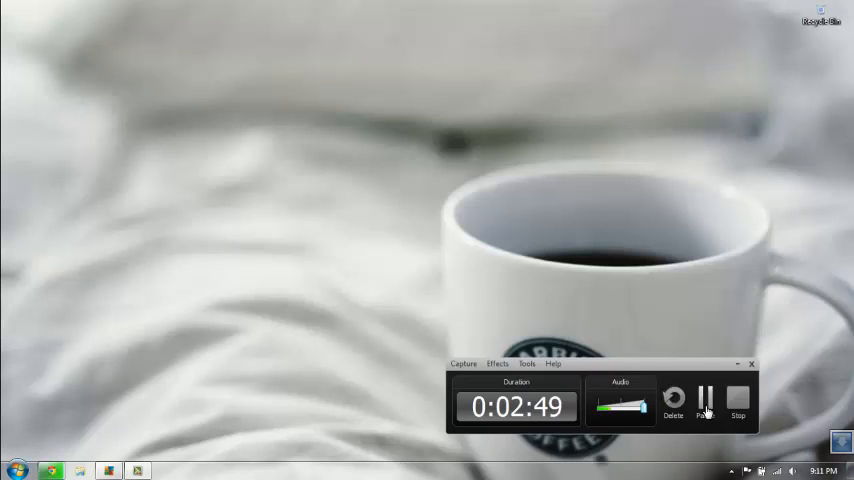